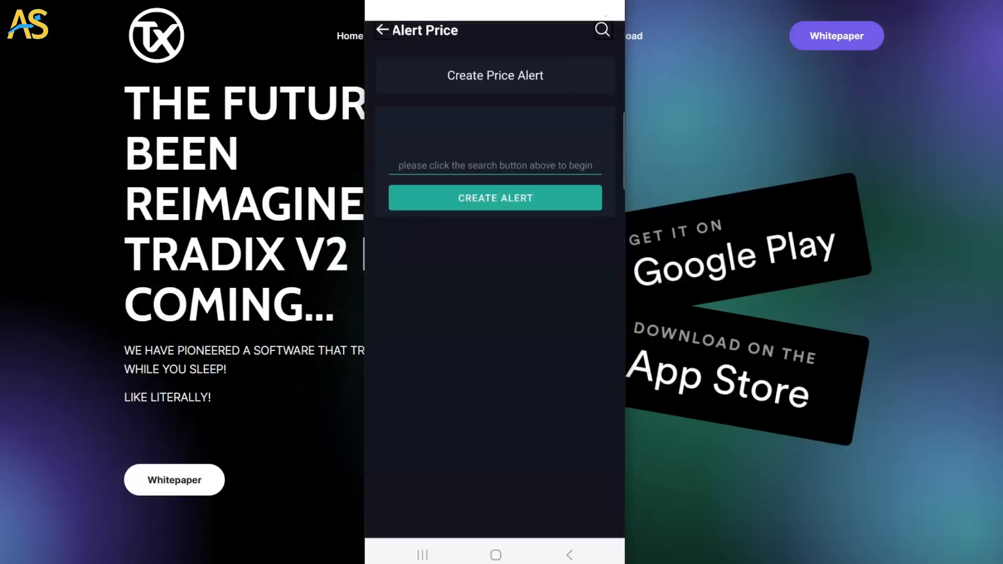
Search the token address and create a TX/WETH alert 10% above price (0.0063822).
click(602, 29)
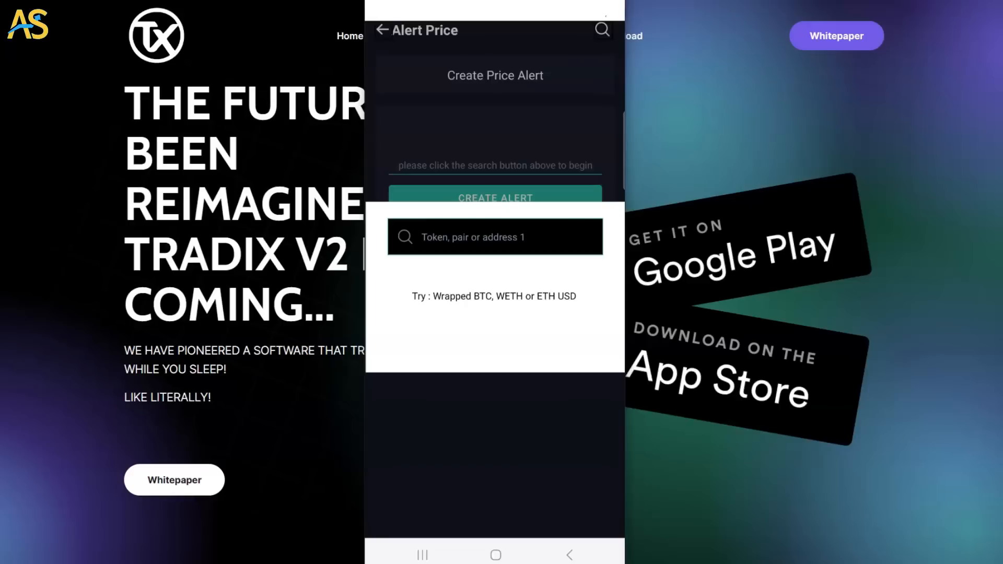
text(7520532c1f0d89d42569232fd0f995fdf)
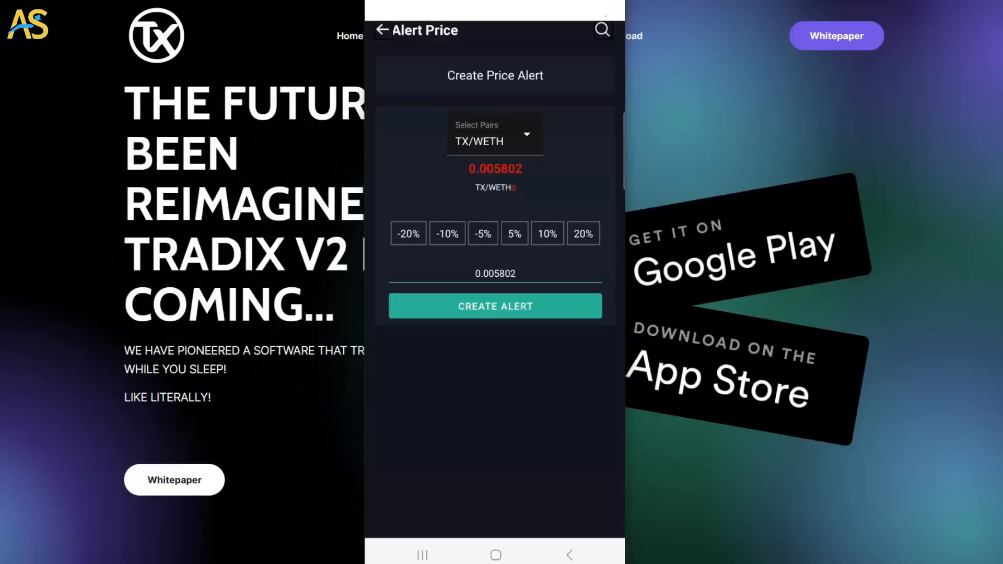
click(546, 233)
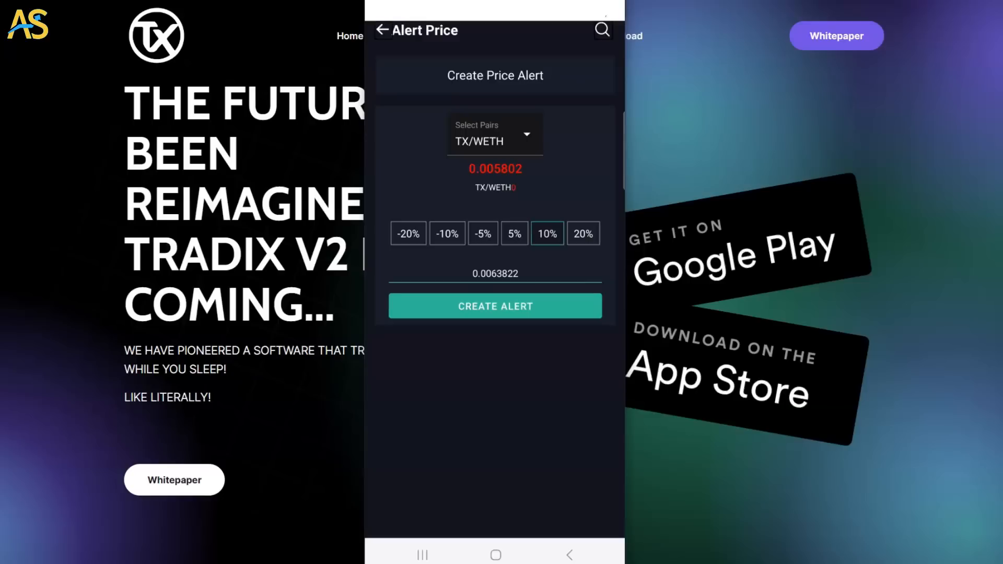
click(495, 306)
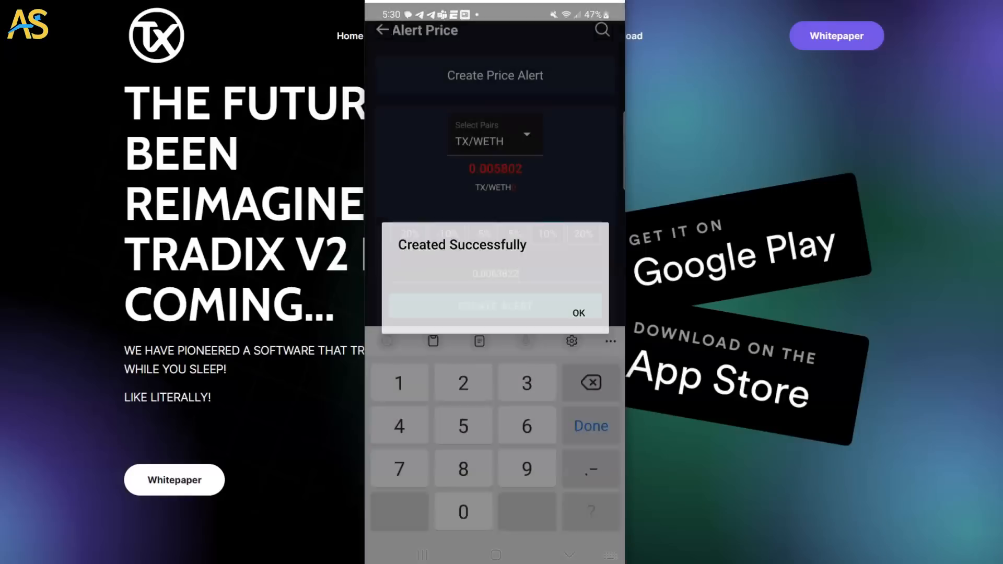
click(578, 313)
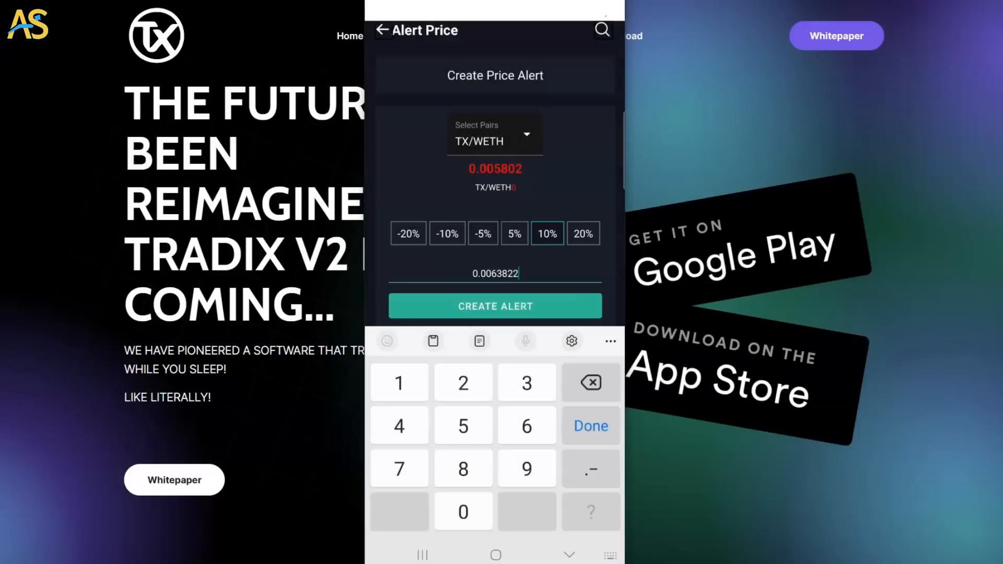
click(495, 305)
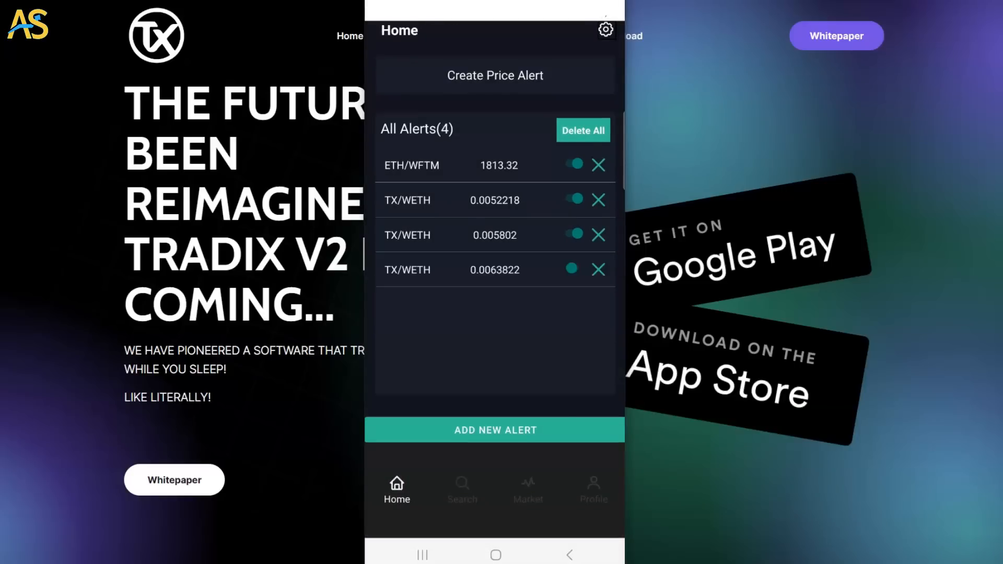
Delete the 0.0052218 TX/WETH alert and switch off the 0.005802 alert.
click(571, 268)
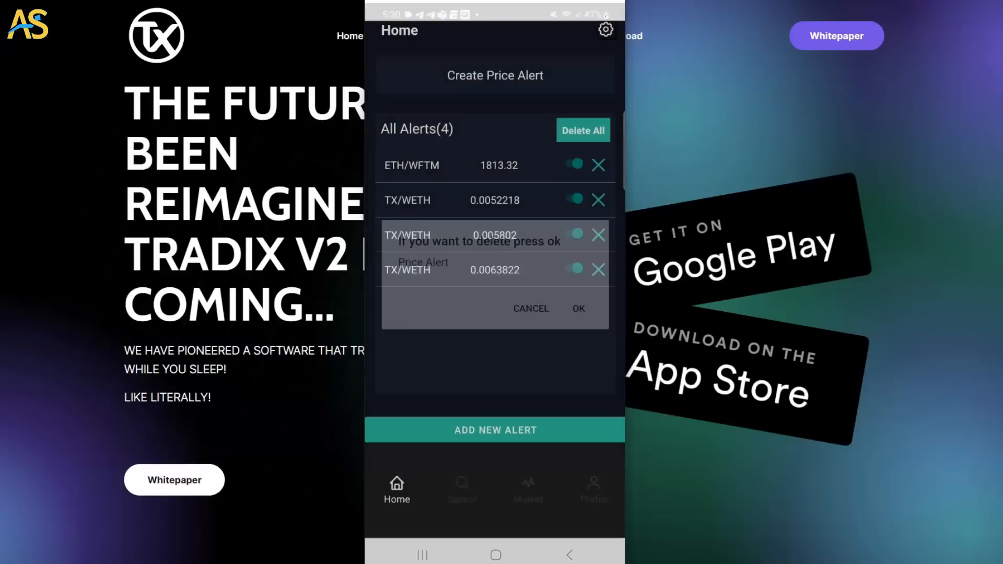
click(578, 308)
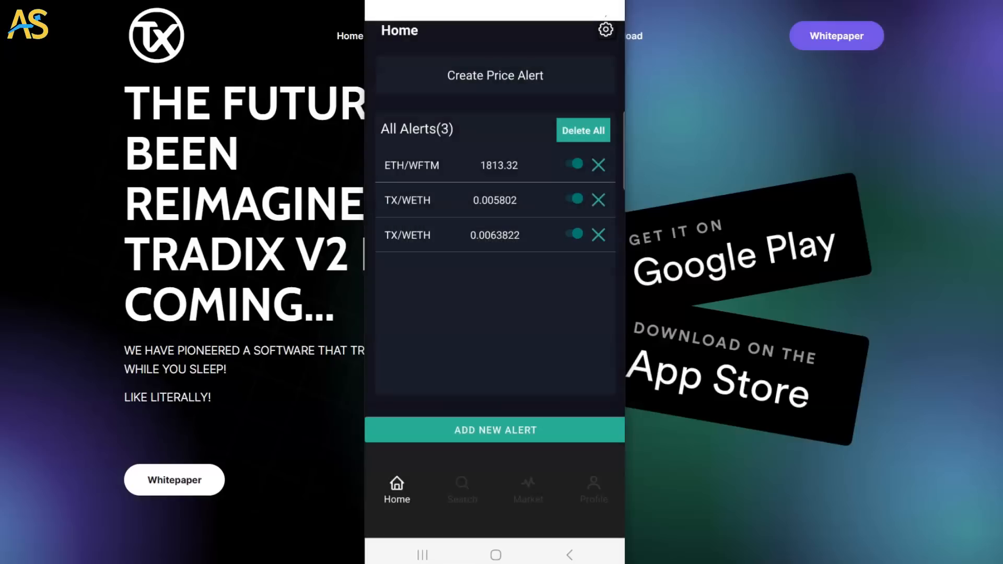
click(573, 199)
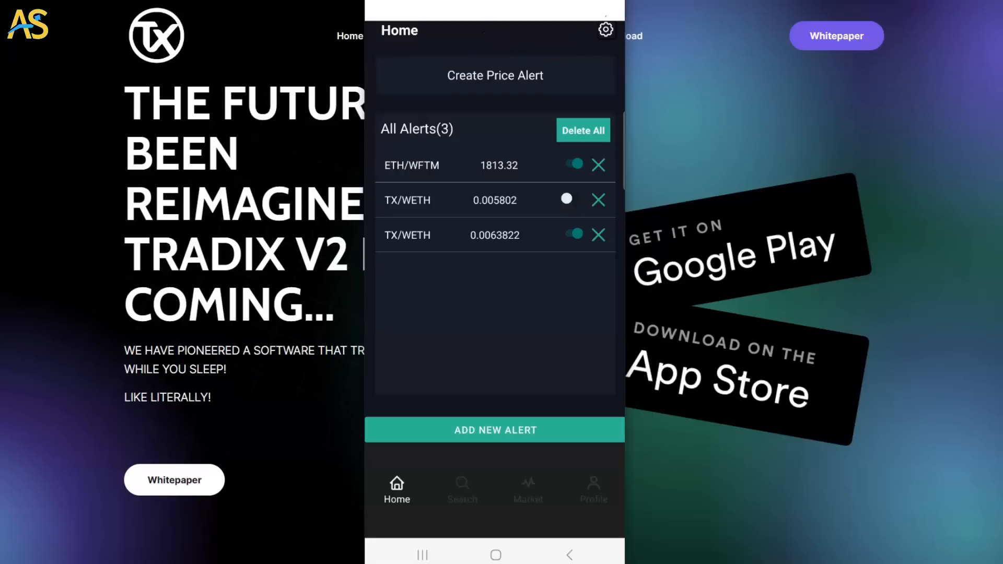
click(461, 489)
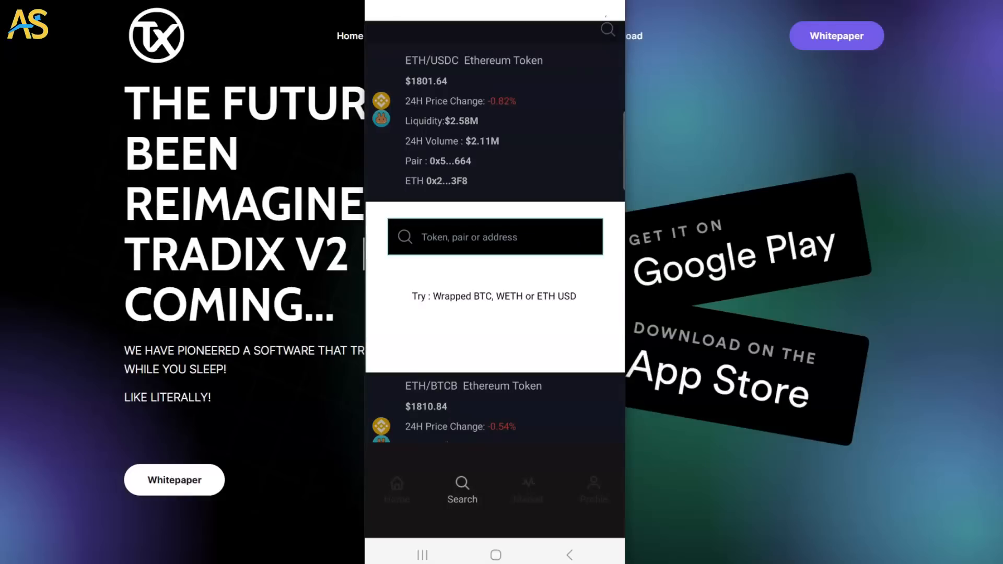
Paste the token address into search to find the TX/WETH pair at $0.005802.
click(493, 237)
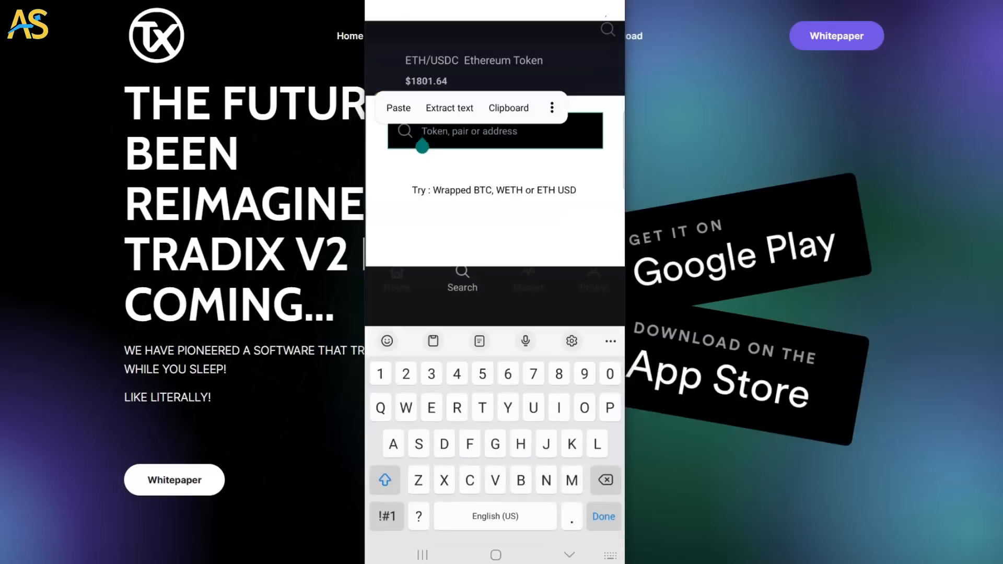
click(397, 107)
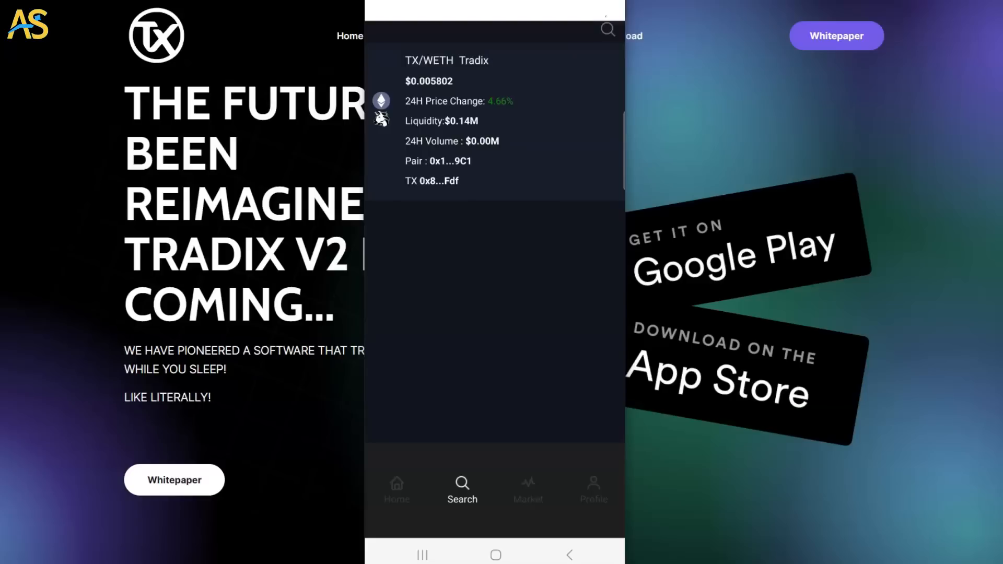
click(528, 489)
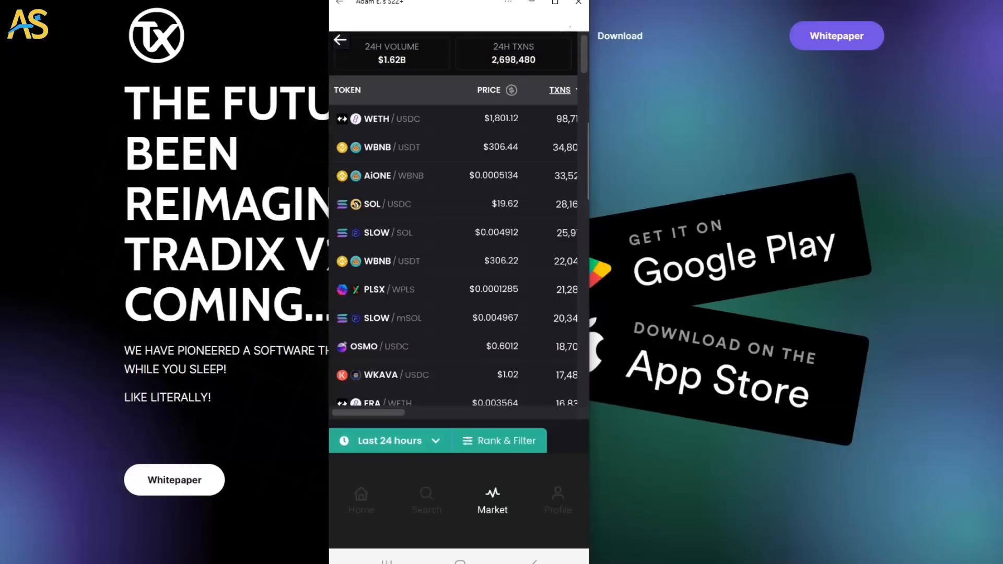
Scroll down the Market list to reach and open the PEPE/OSMO pair chart.
scroll(down, 3)
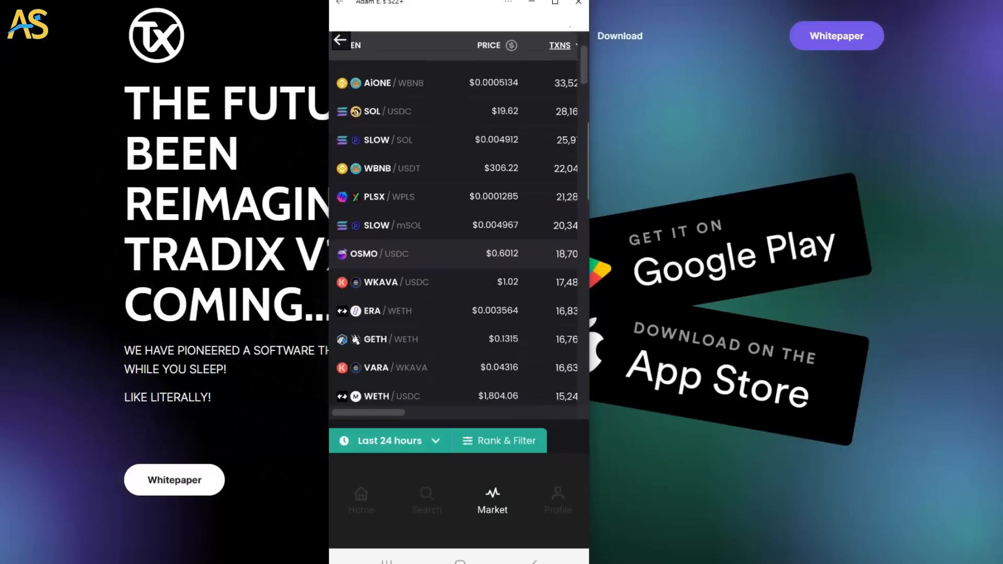
scroll(down, 3)
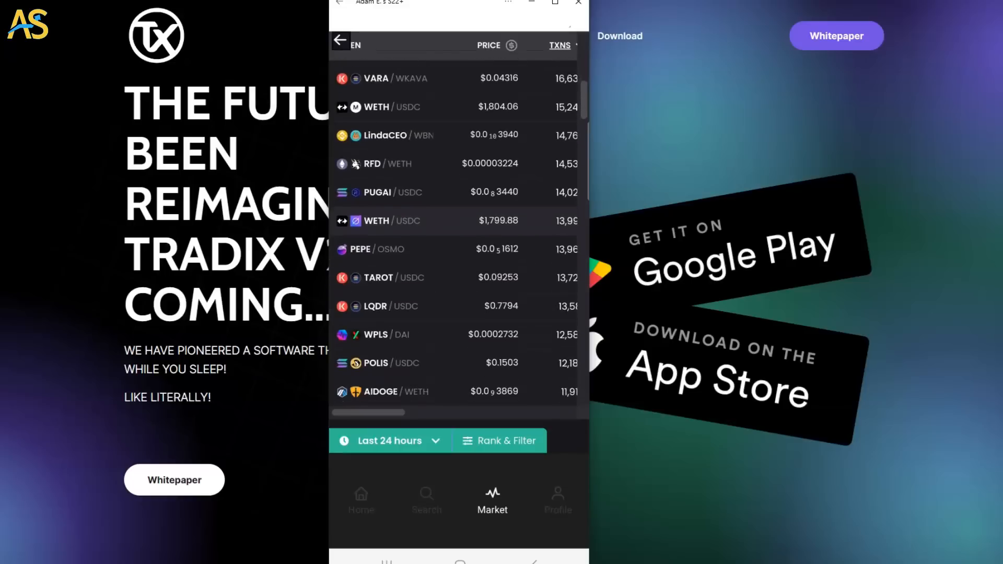
scroll(down, 3)
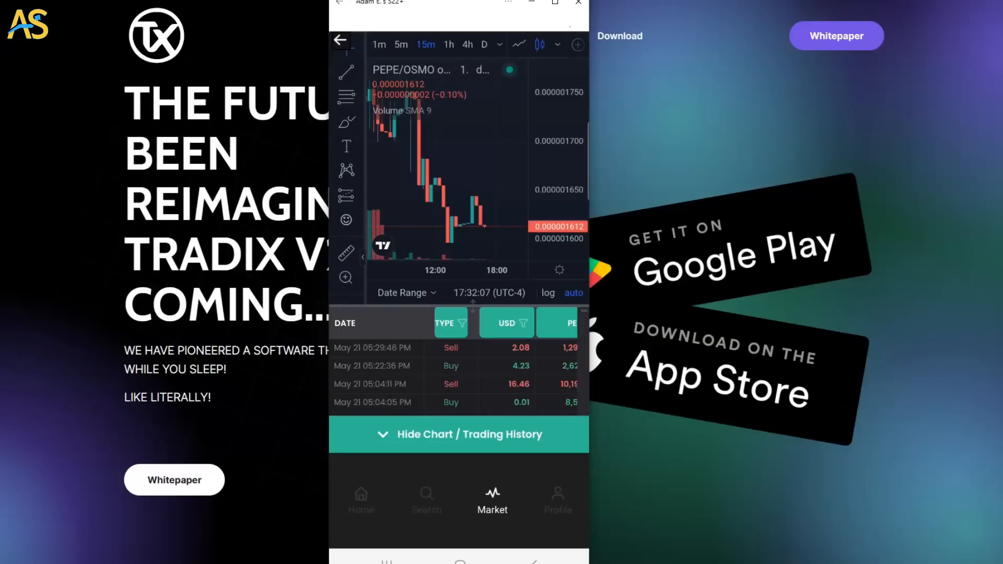
Add a 'Testing' text label and a sloping trend line to the PEPE/OSMO chart.
click(346, 71)
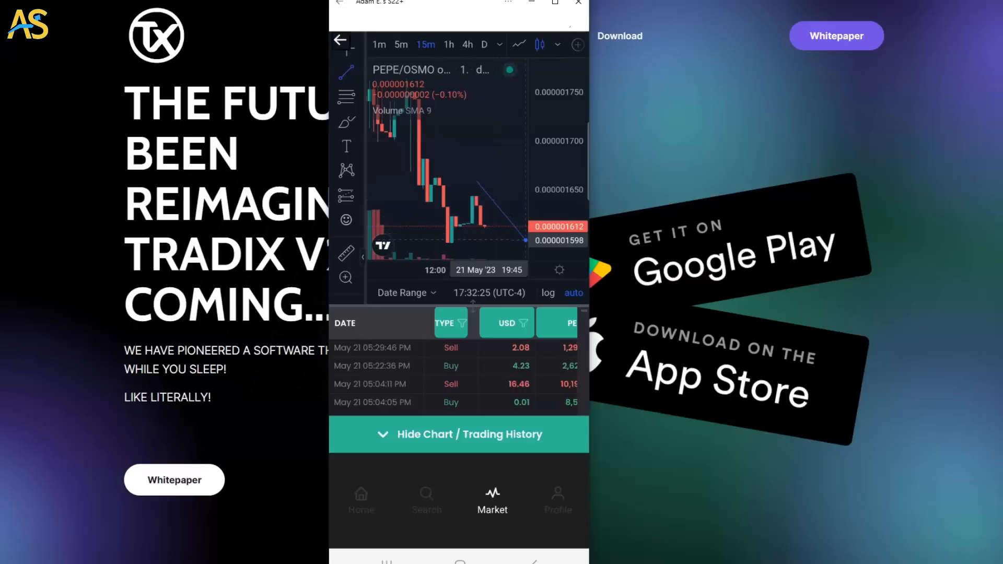
click(346, 145)
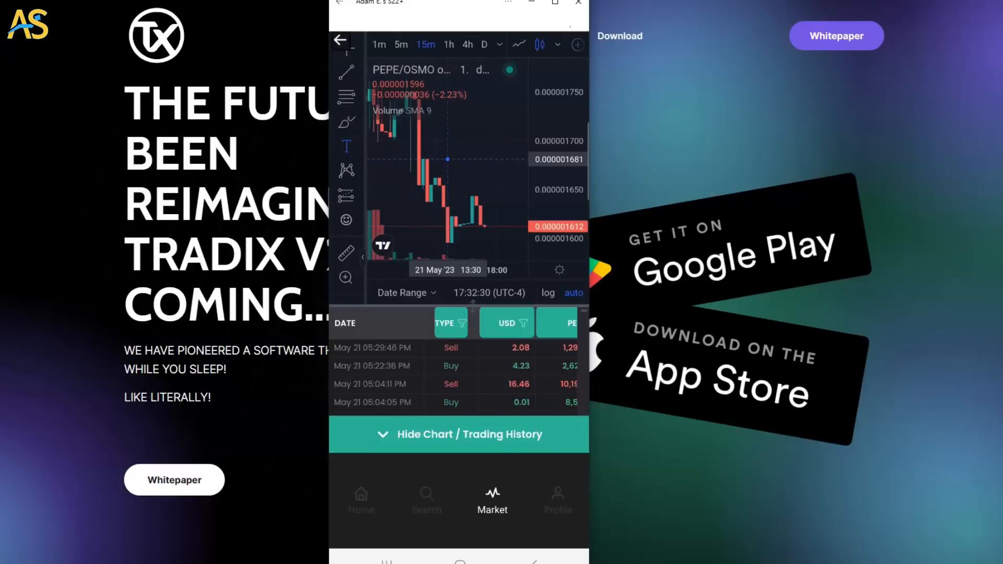
click(346, 147)
text(Testing)
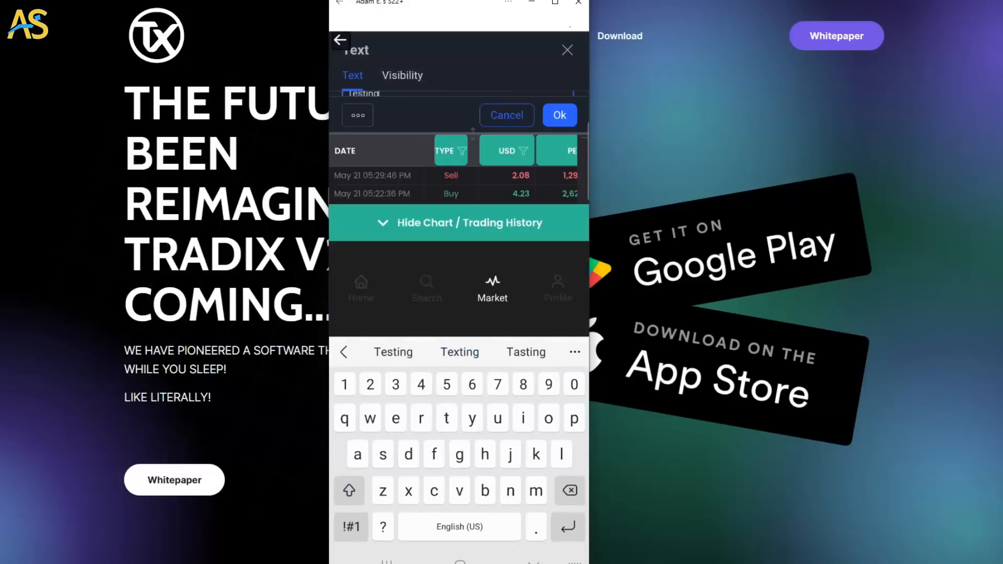
click(559, 115)
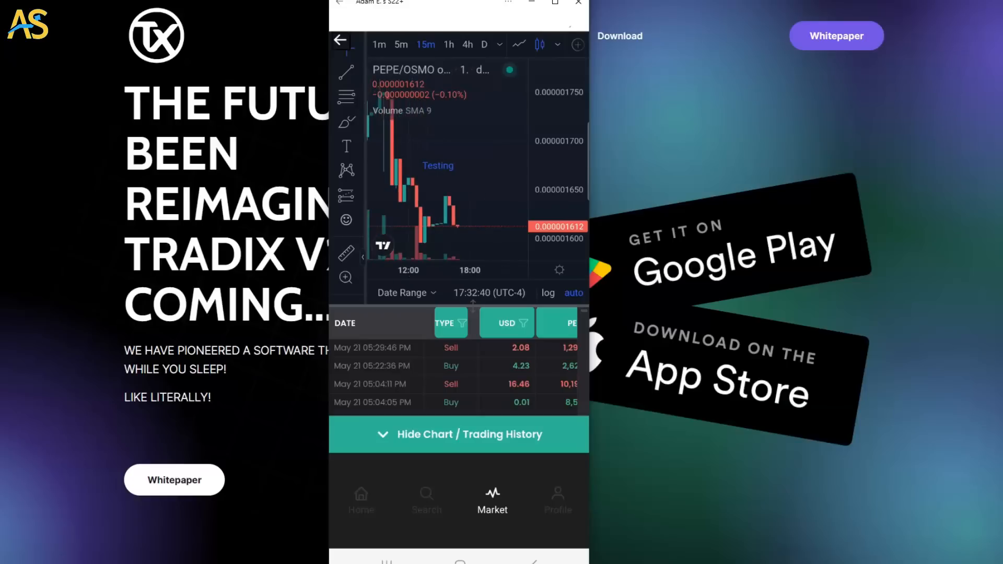
click(346, 71)
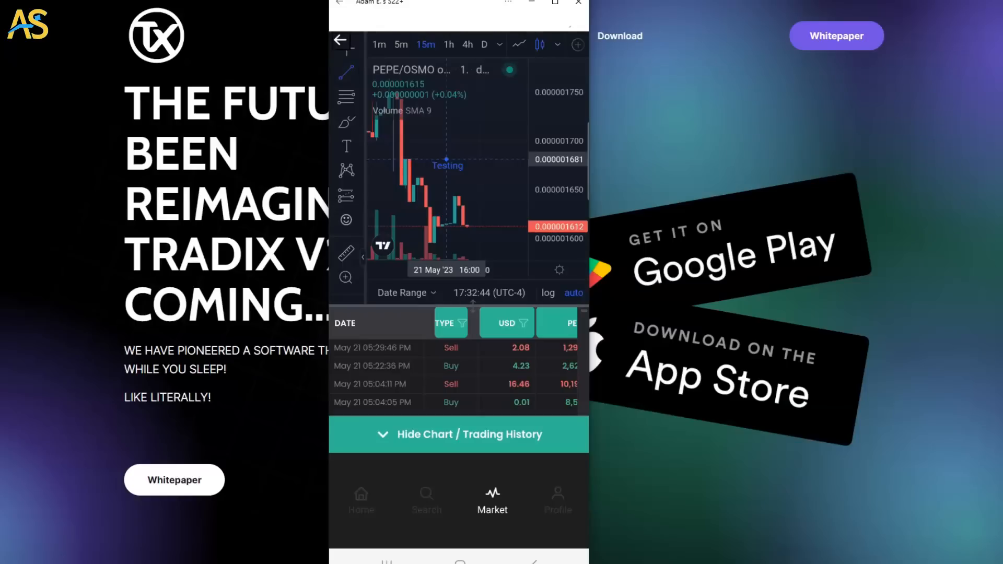
drag(447, 160, 507, 229)
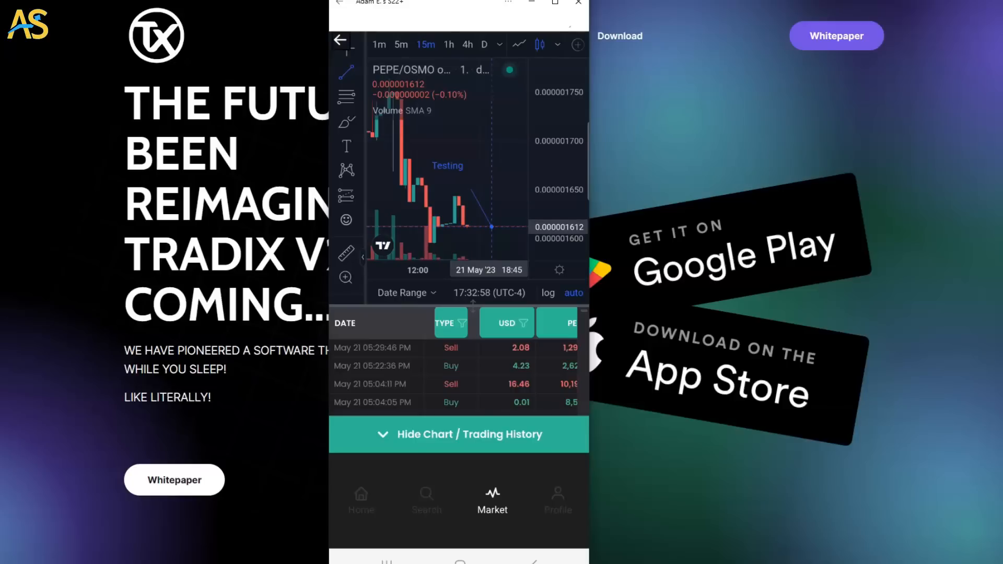
click(557, 499)
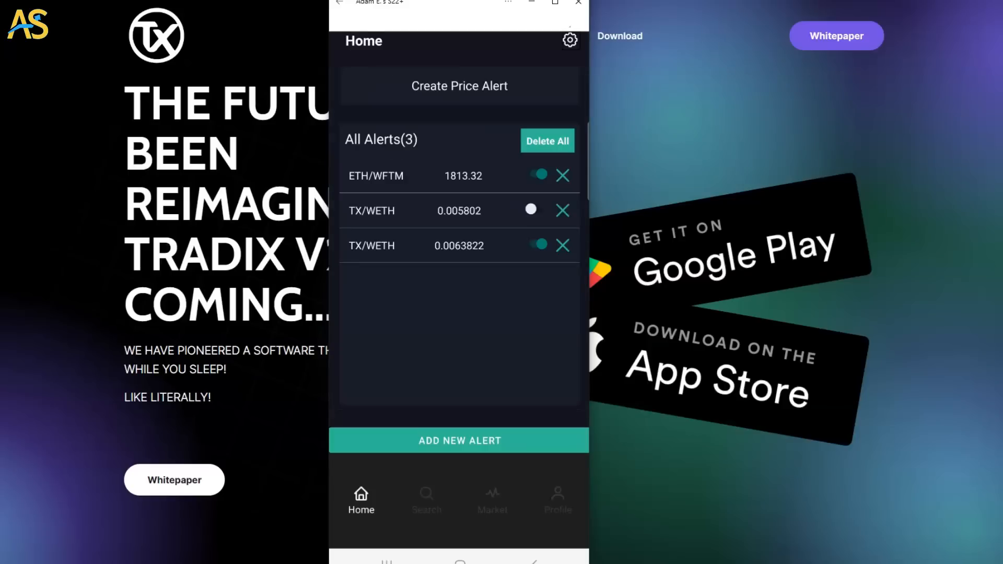
Turn on once-a-day notifications for the TX/WETH alert and dismiss the prompt.
click(492, 499)
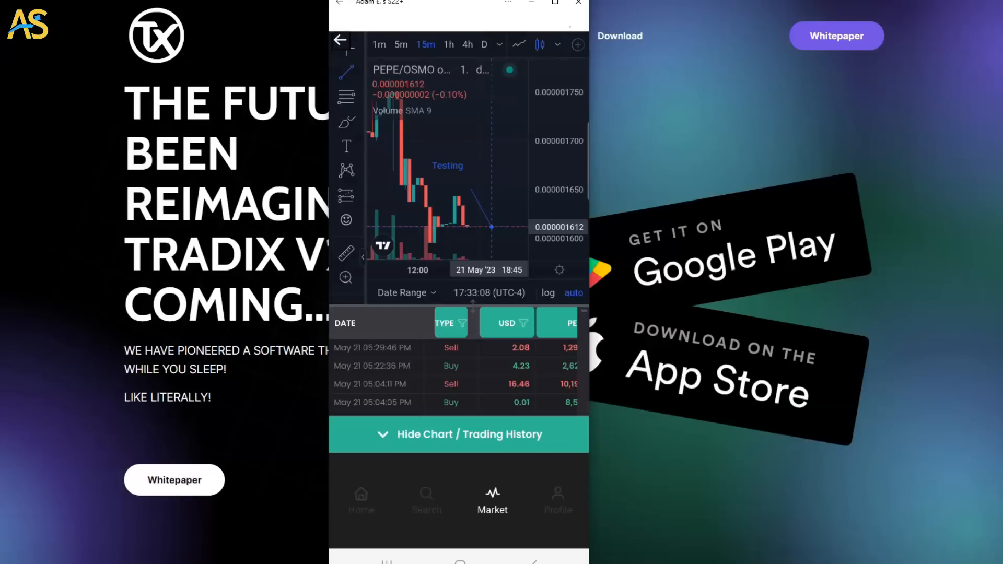
click(361, 499)
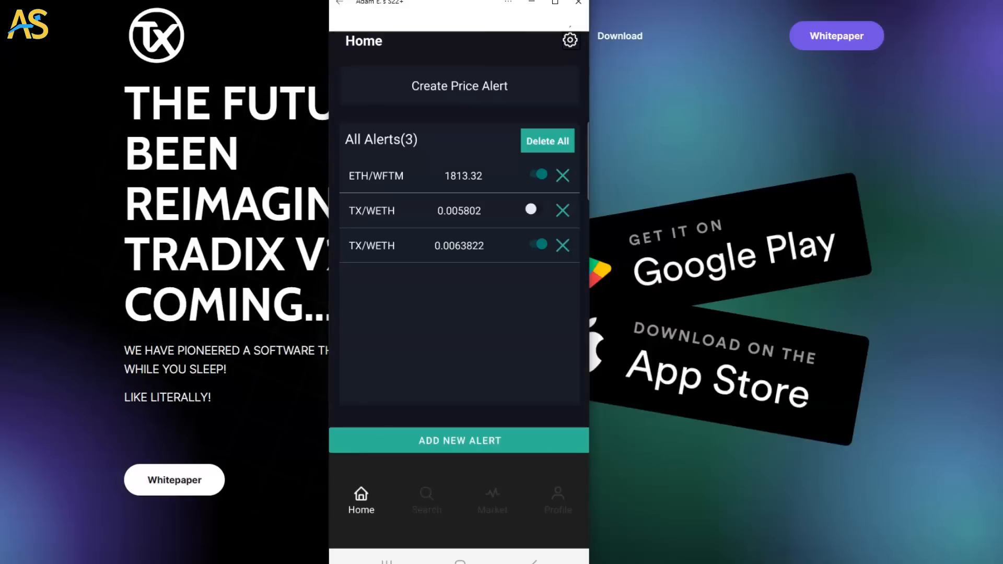
click(531, 210)
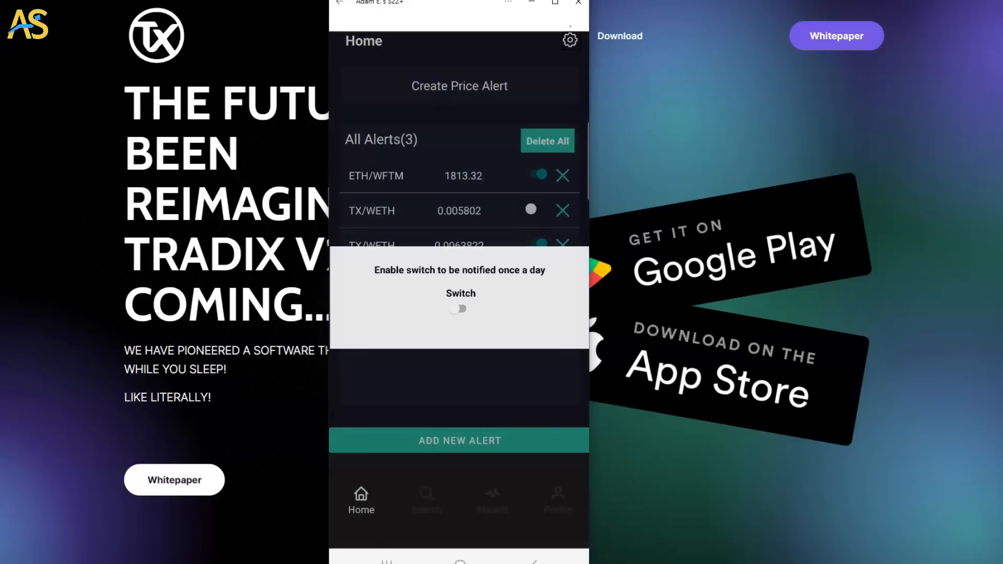
click(459, 309)
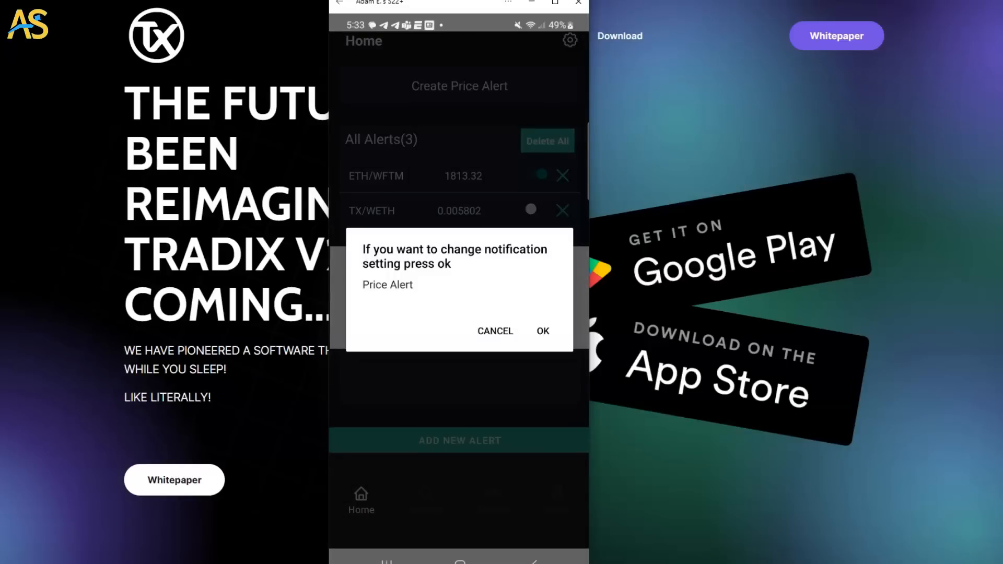
click(542, 330)
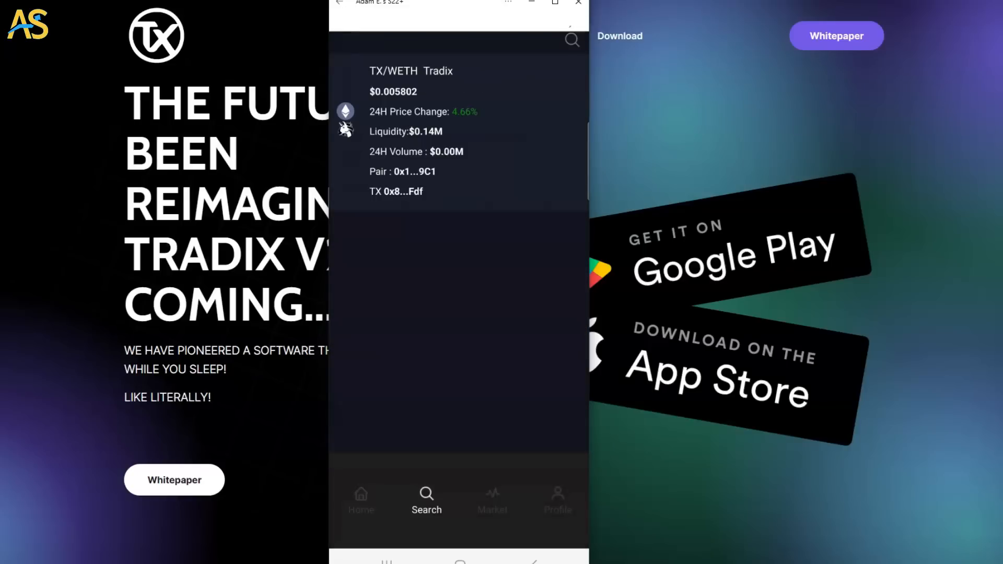
click(493, 499)
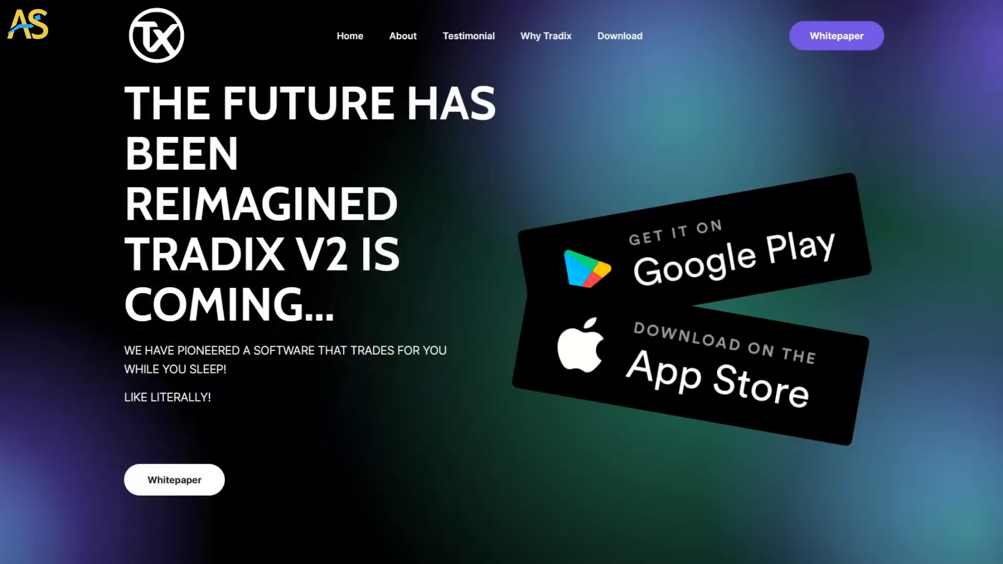
Scroll down the Tradix homepage to the Smart Trading Delivered section.
scroll(down, 3)
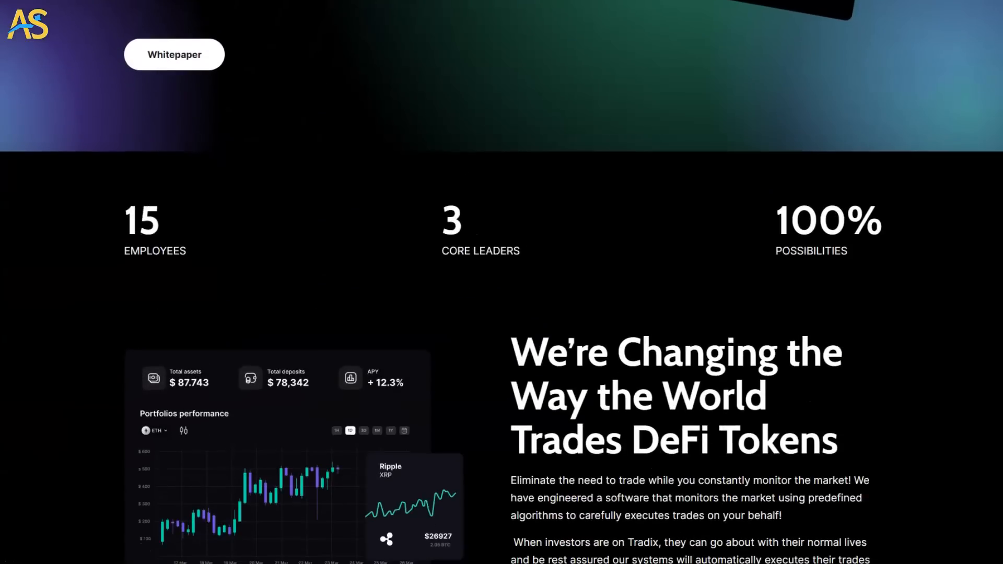
scroll(down, 3)
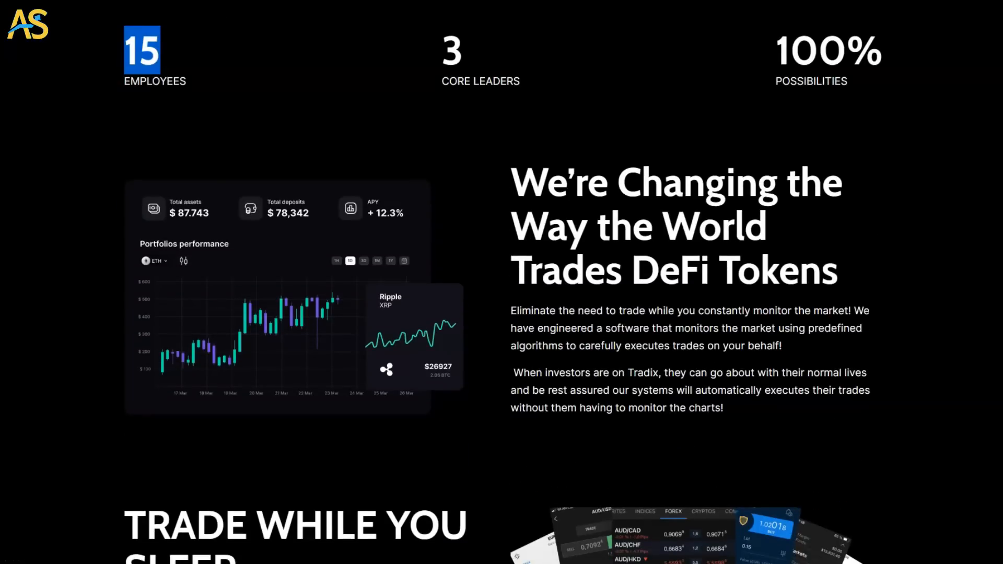
scroll(down, 3)
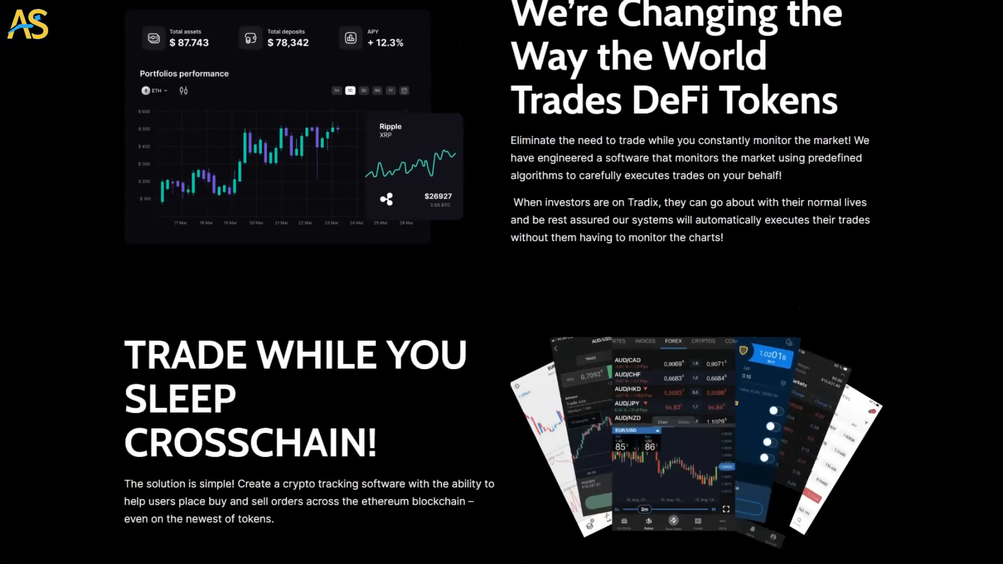
scroll(down, 3)
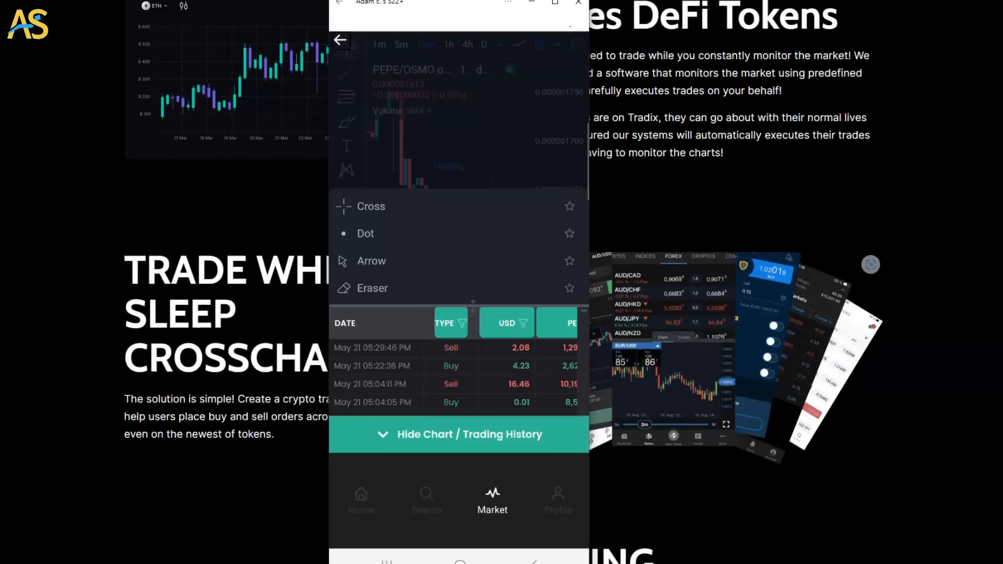
scroll(down, 3)
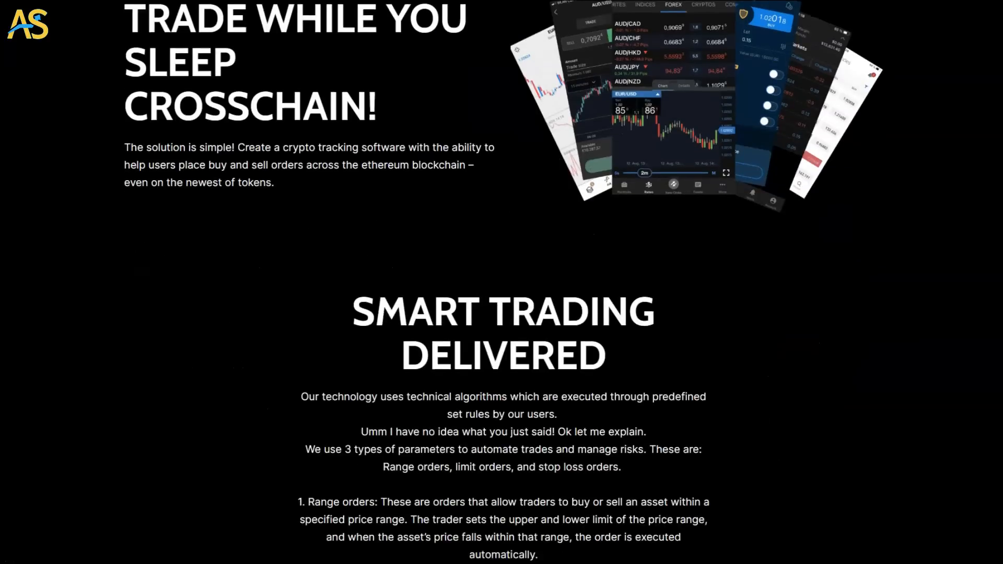
scroll(down, 3)
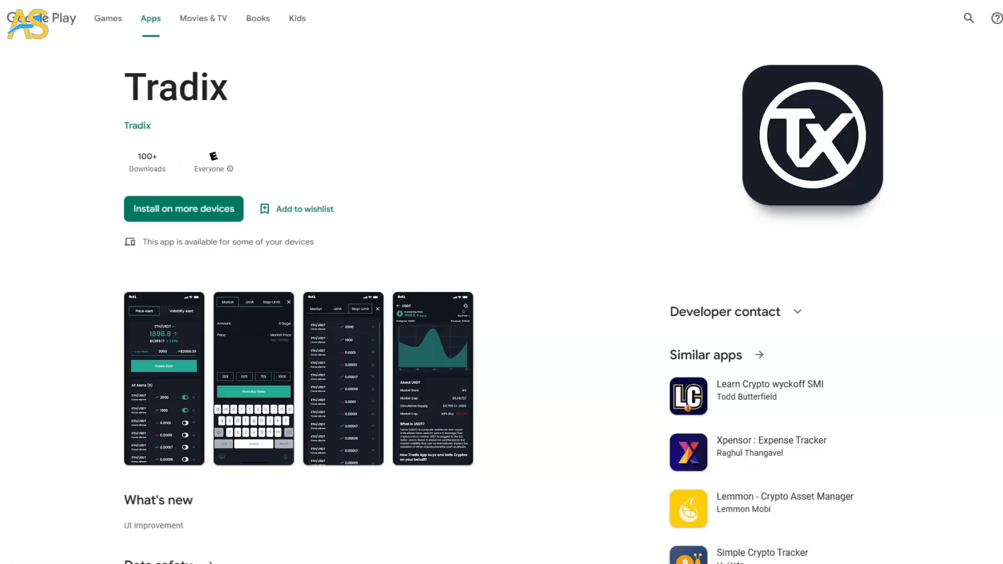
Scroll through the Tradix Google Play listing with its 100+ downloads.
scroll(down, 3)
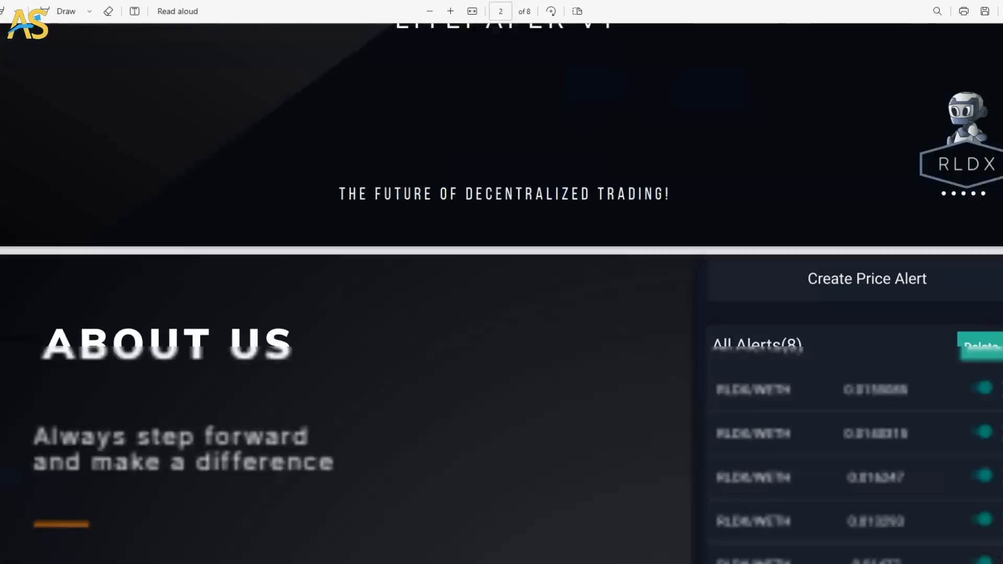
Scroll through litepaper pages 2 to 7 covering tokenomics and the team.
scroll(down, 3)
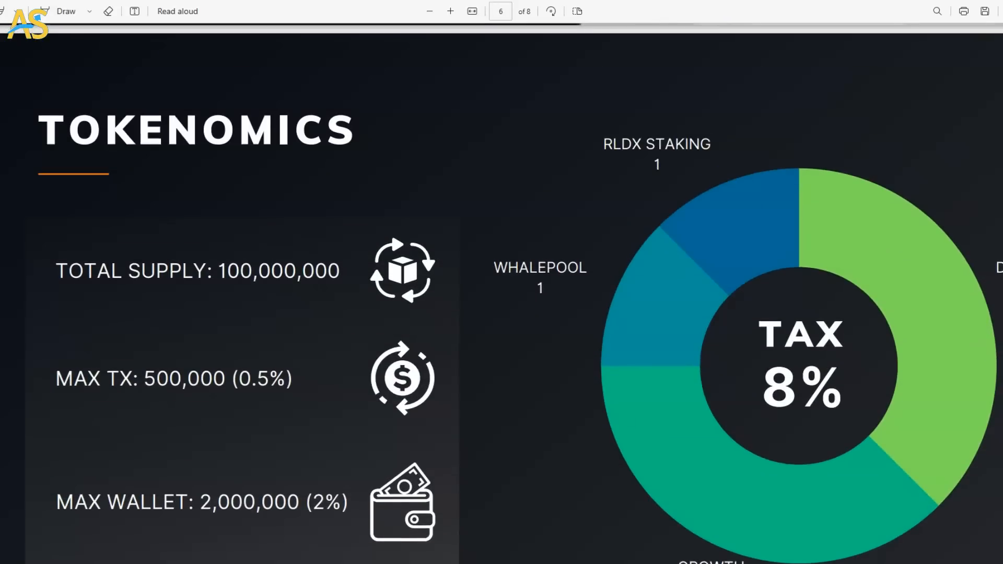
scroll(down, 3)
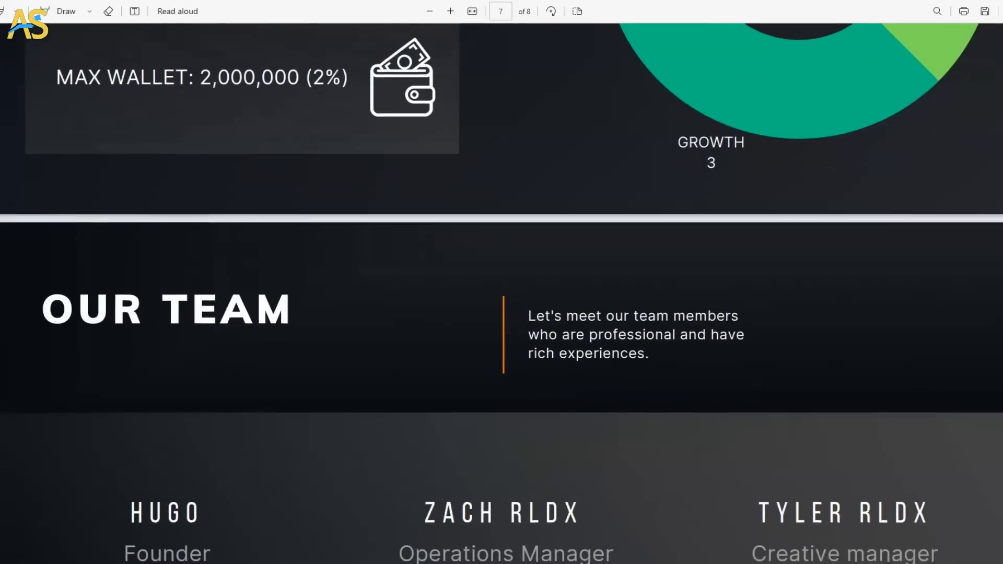
scroll(down, 3)
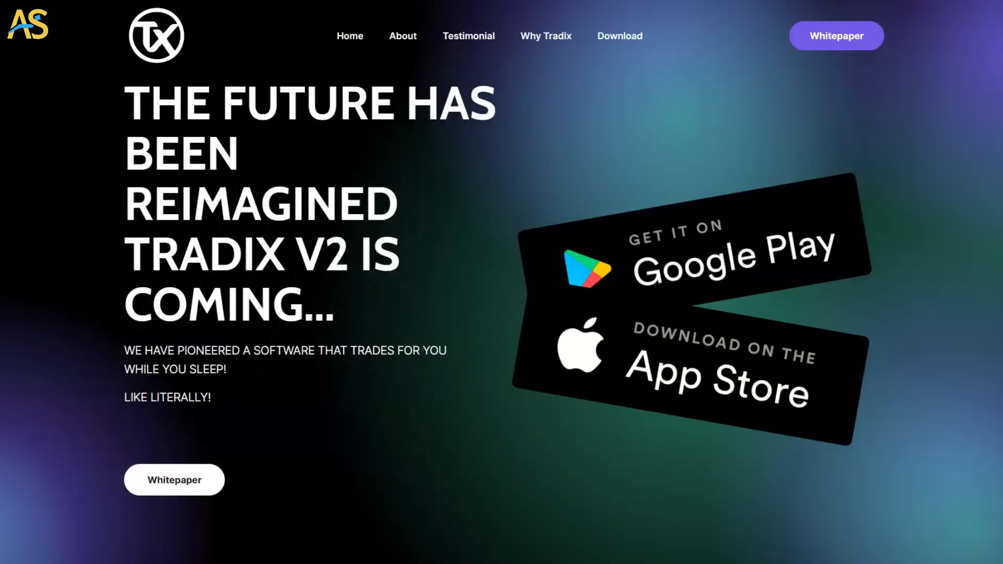
scroll(down, 3)
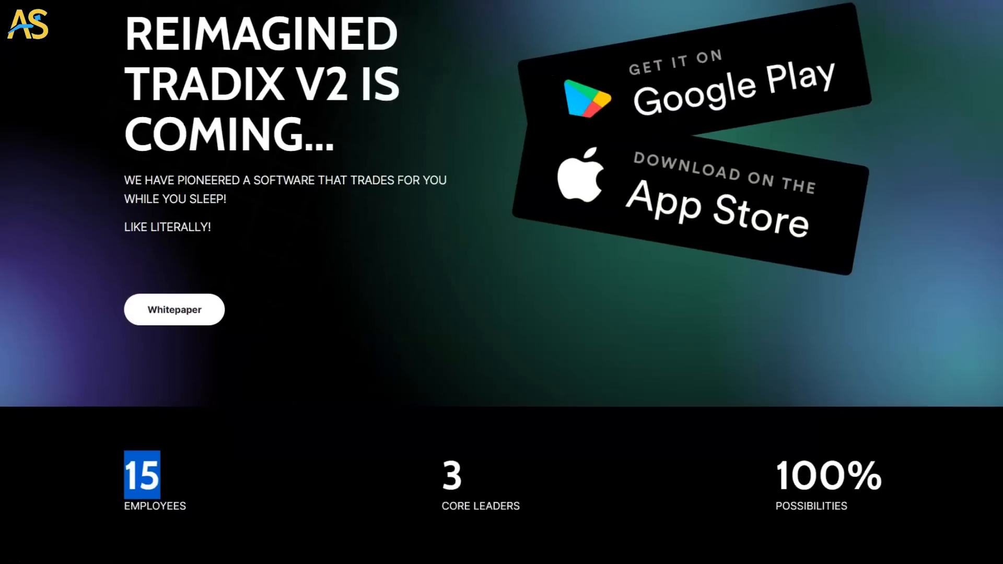
scroll(down, 3)
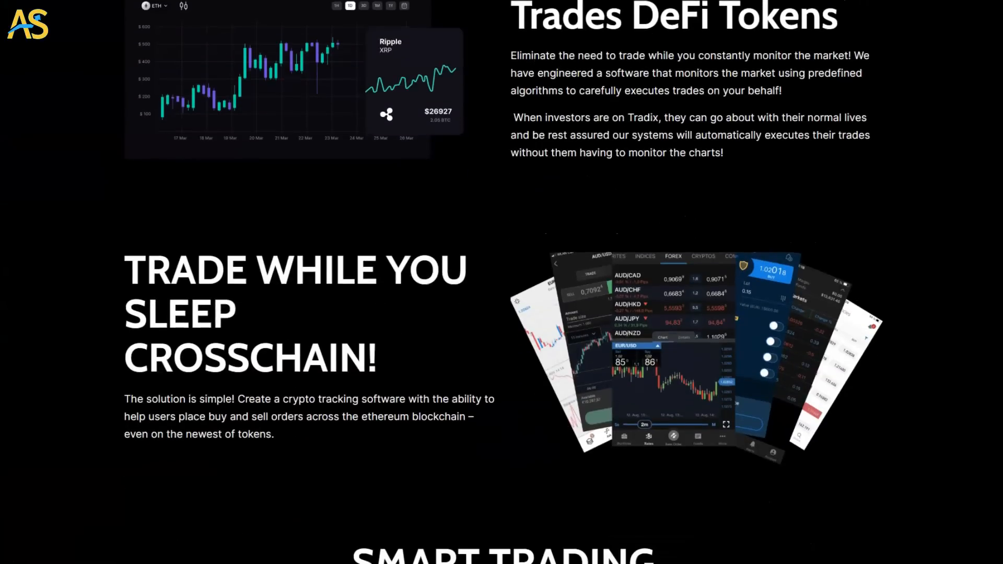